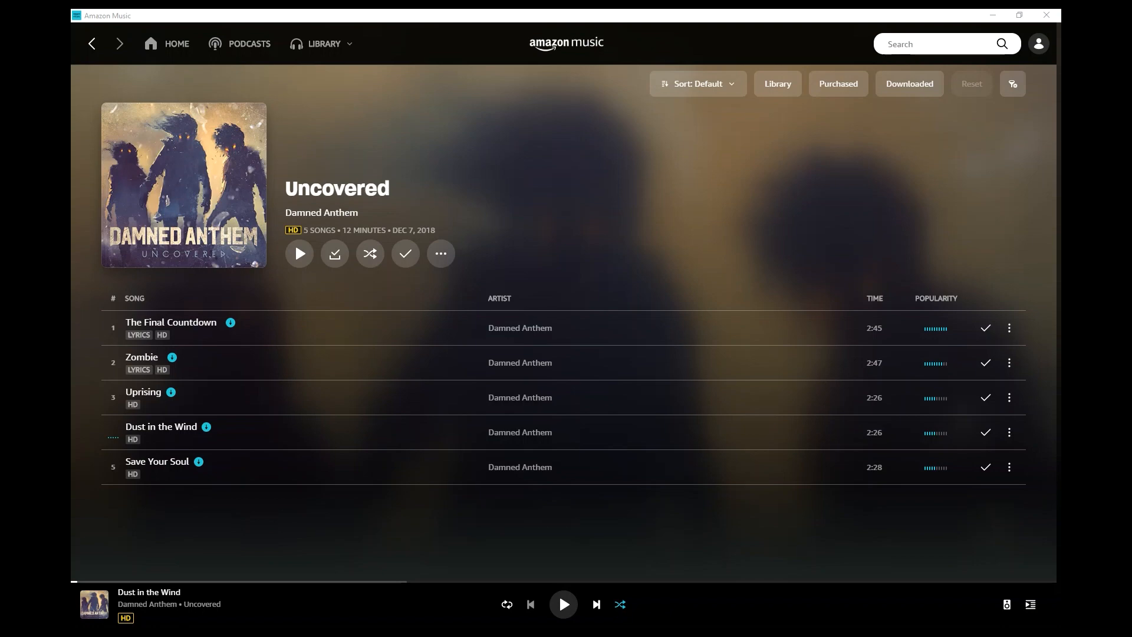
pyautogui.moveTo(690, 145)
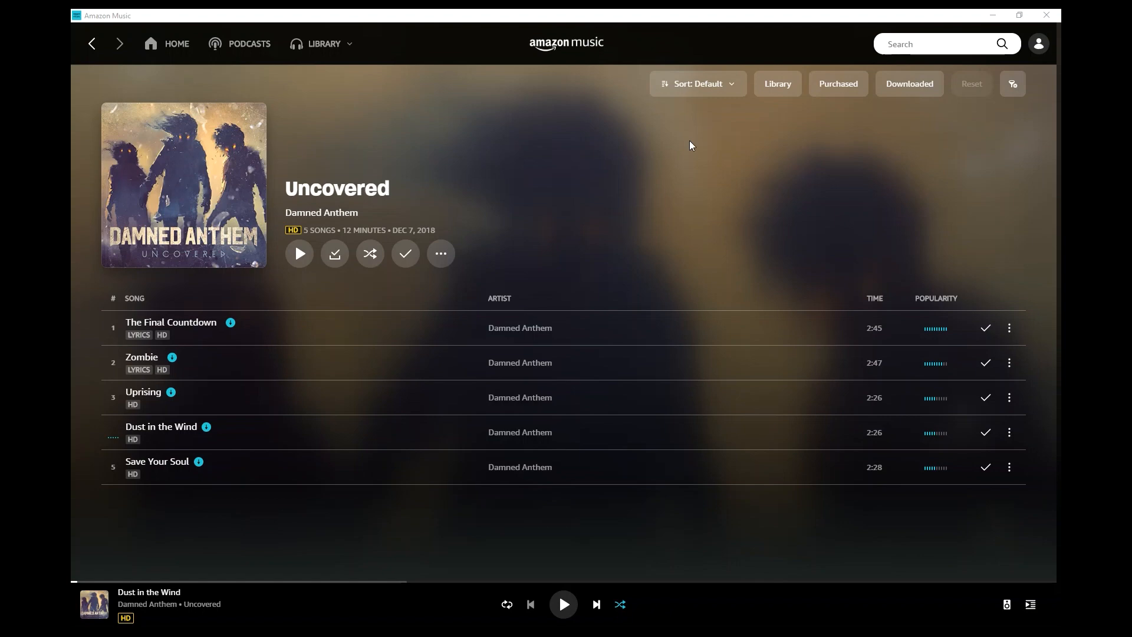
pyautogui.moveTo(536, 152)
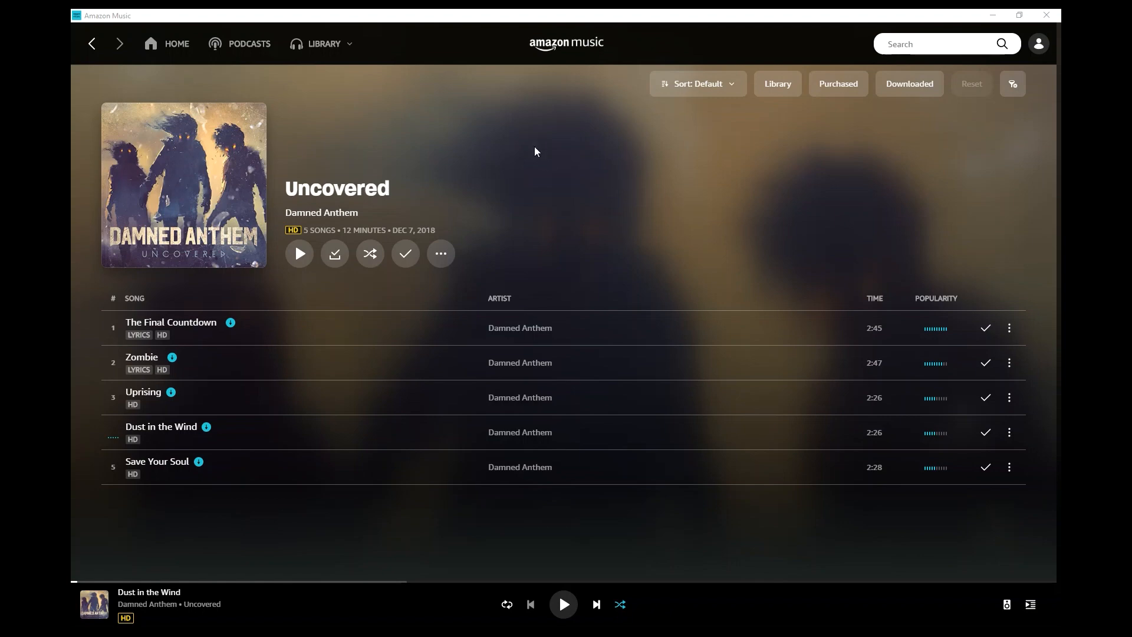
pyautogui.moveTo(540, 146)
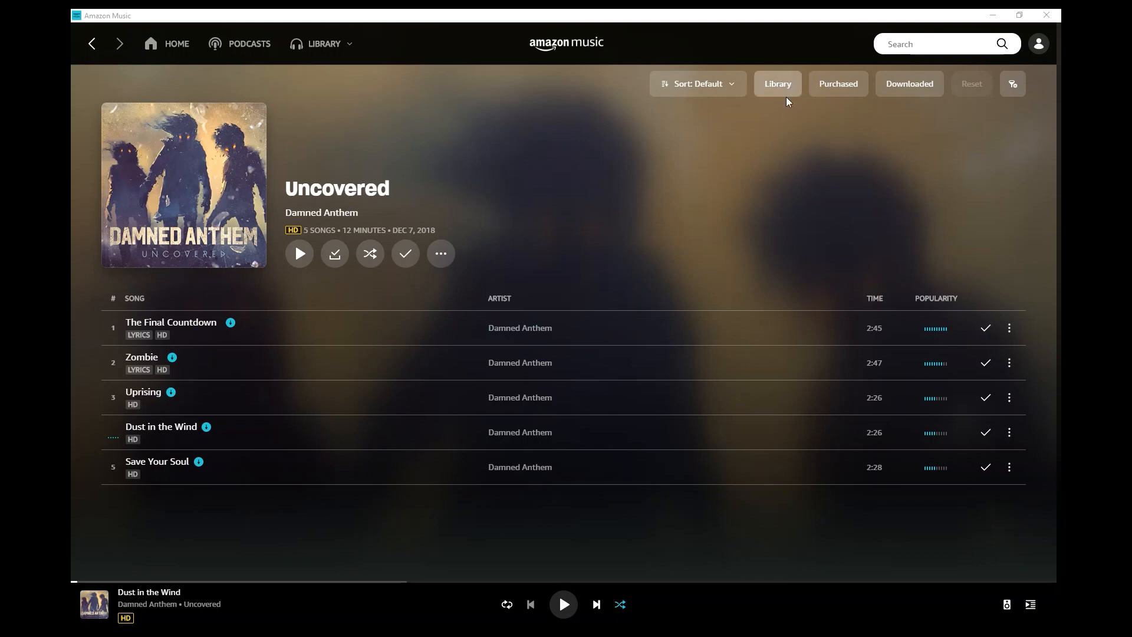
pyautogui.moveTo(777, 117)
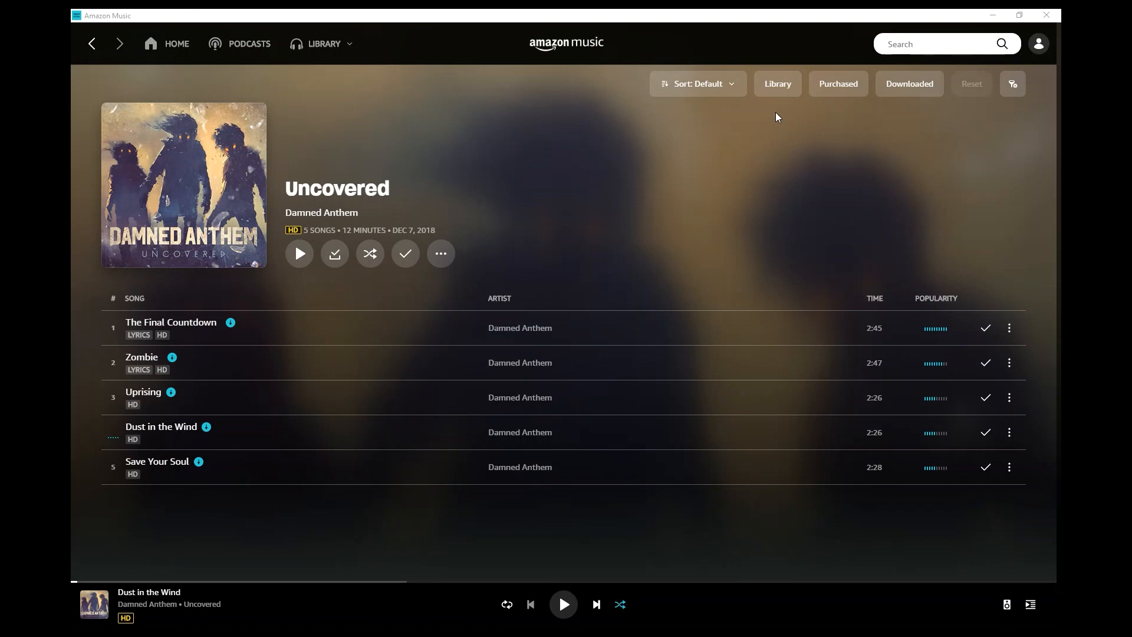
pyautogui.moveTo(210, 317)
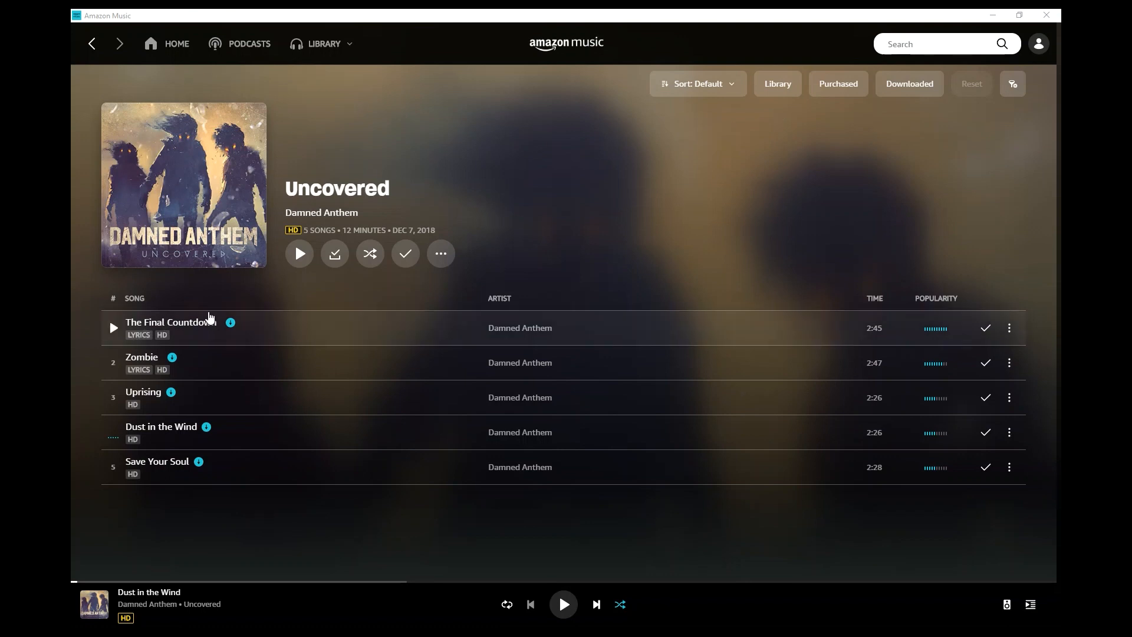
pyautogui.moveTo(1008, 336)
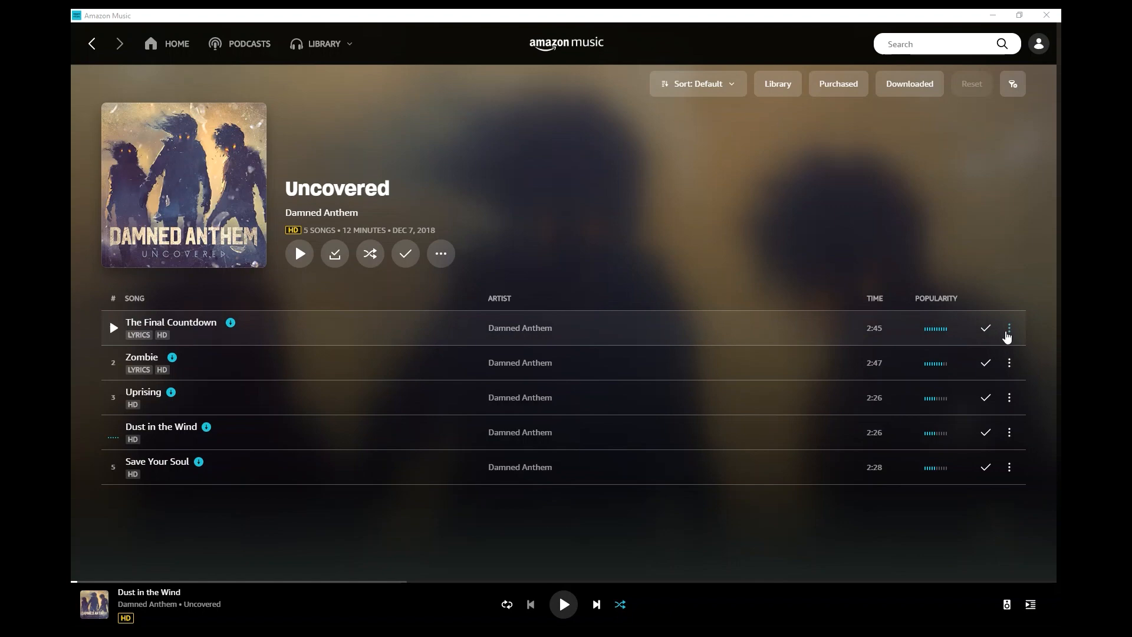
# Step: Launch the NoteBurner Amazon Music Recorder over the Uncovered album page
pyautogui.click(1008, 329)
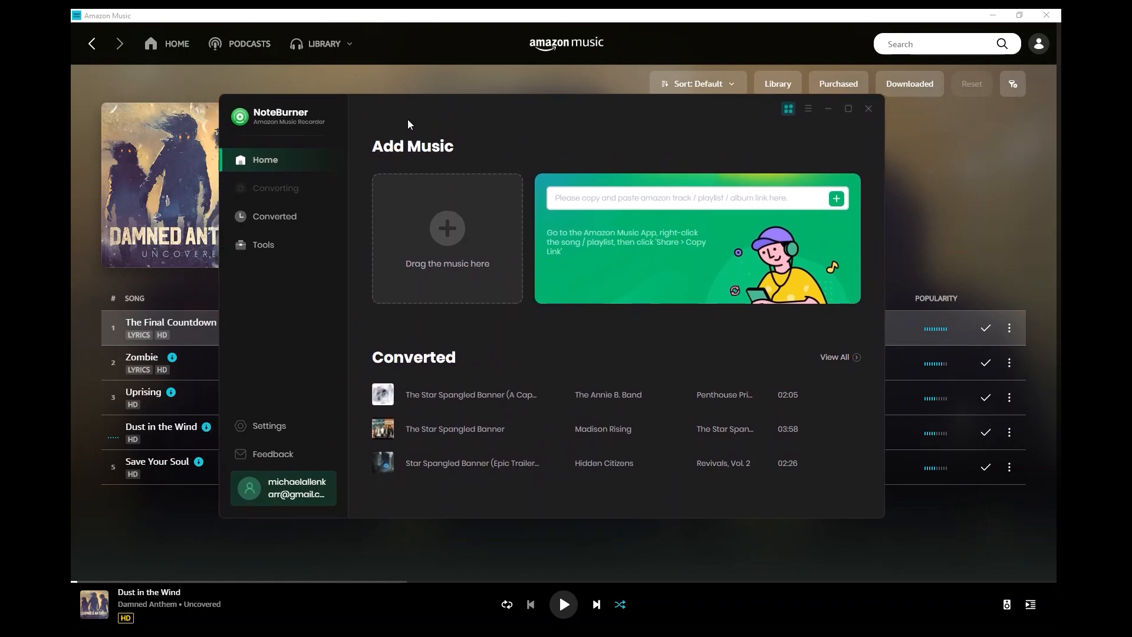
pyautogui.click(650, 198)
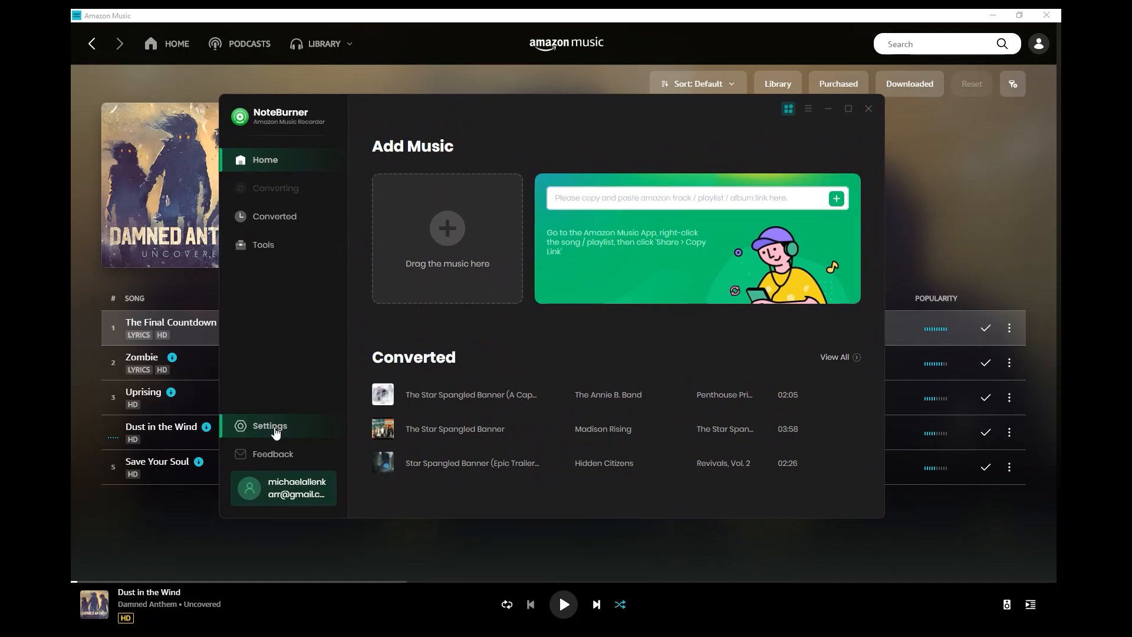
pyautogui.click(269, 425)
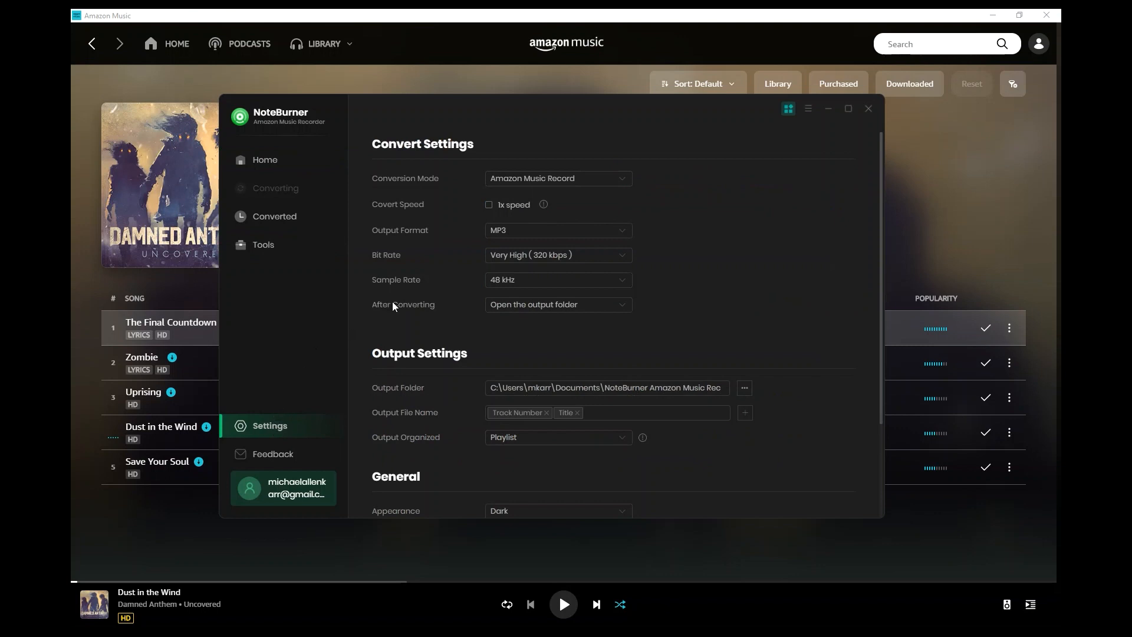
pyautogui.moveTo(431, 265)
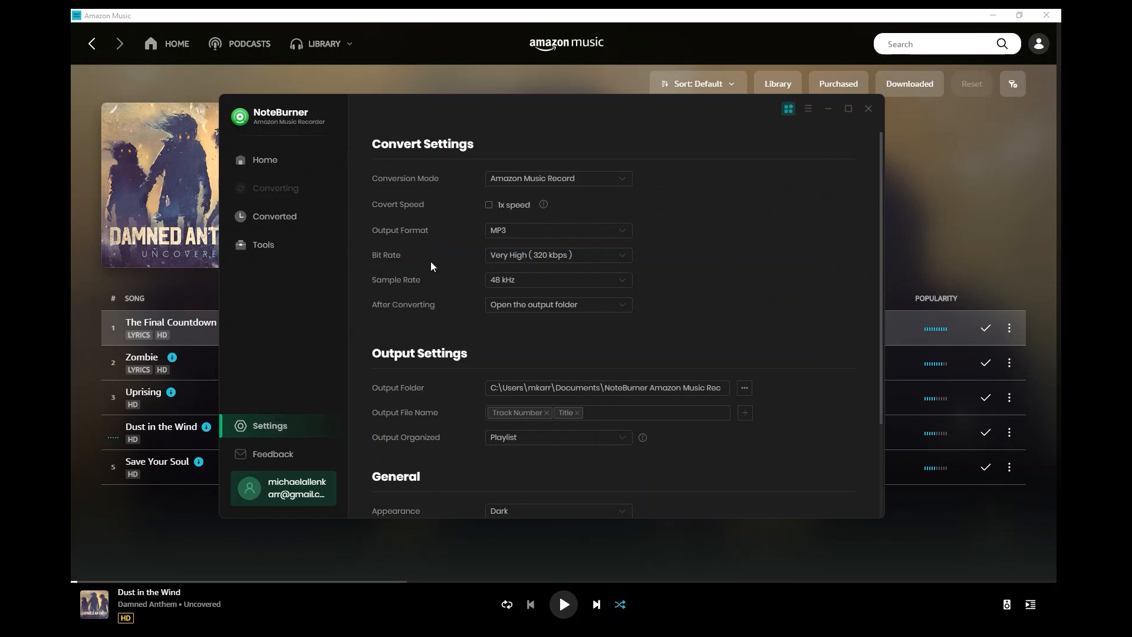
pyautogui.moveTo(562, 230)
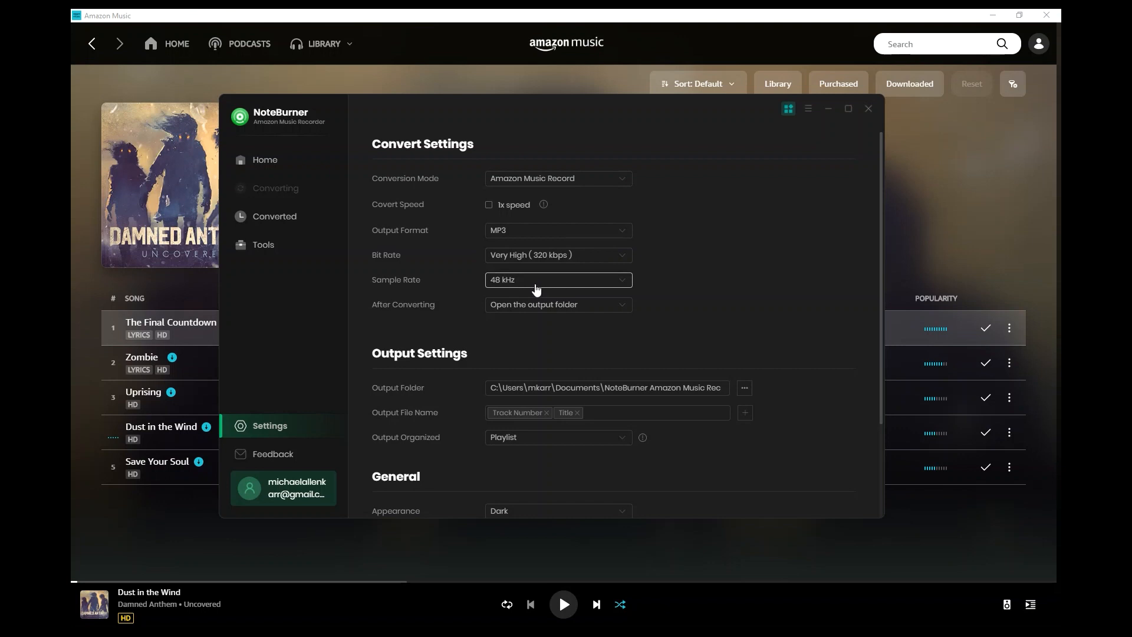
pyautogui.click(264, 159)
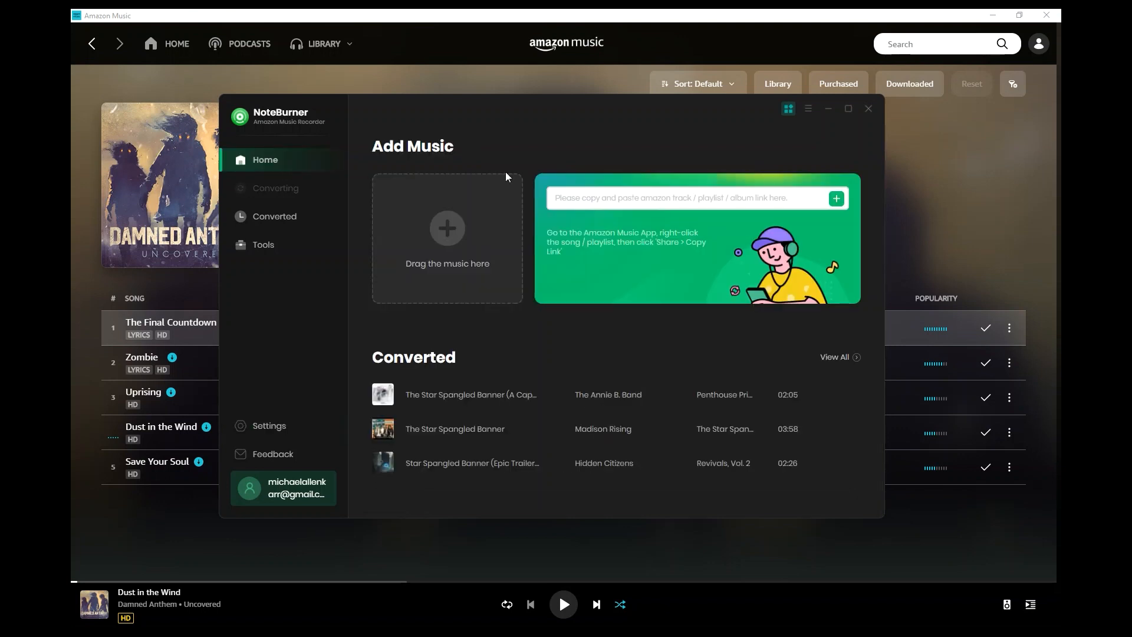
pyautogui.click(671, 198)
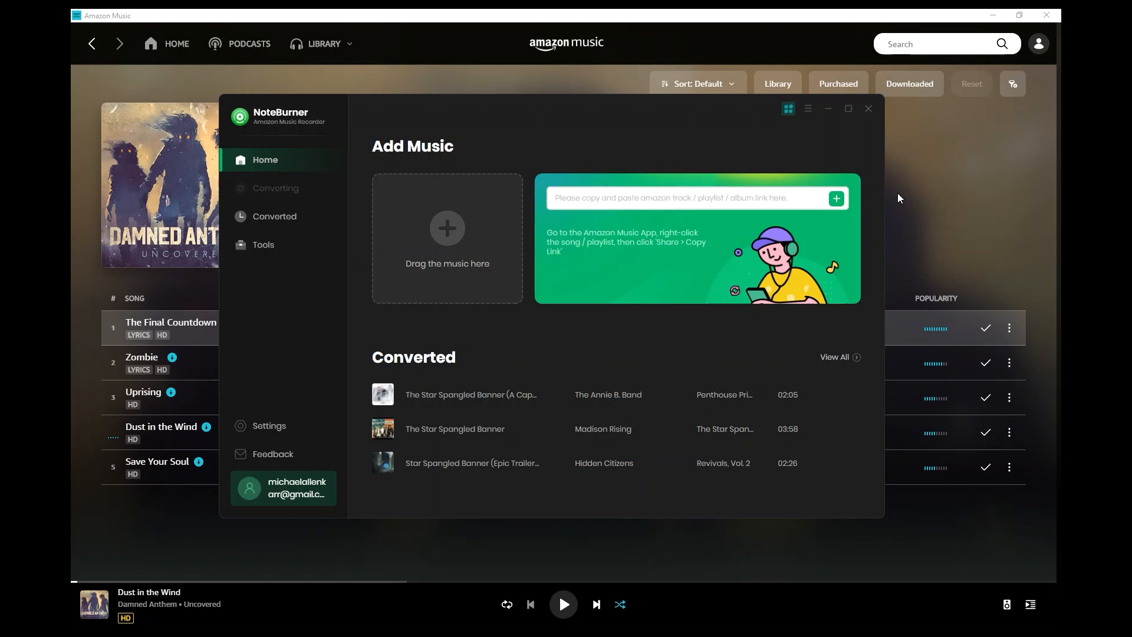
# Step: Copy the Share Song link for The Final Countdown from its three-dot menu and close the dialog
pyautogui.click(868, 108)
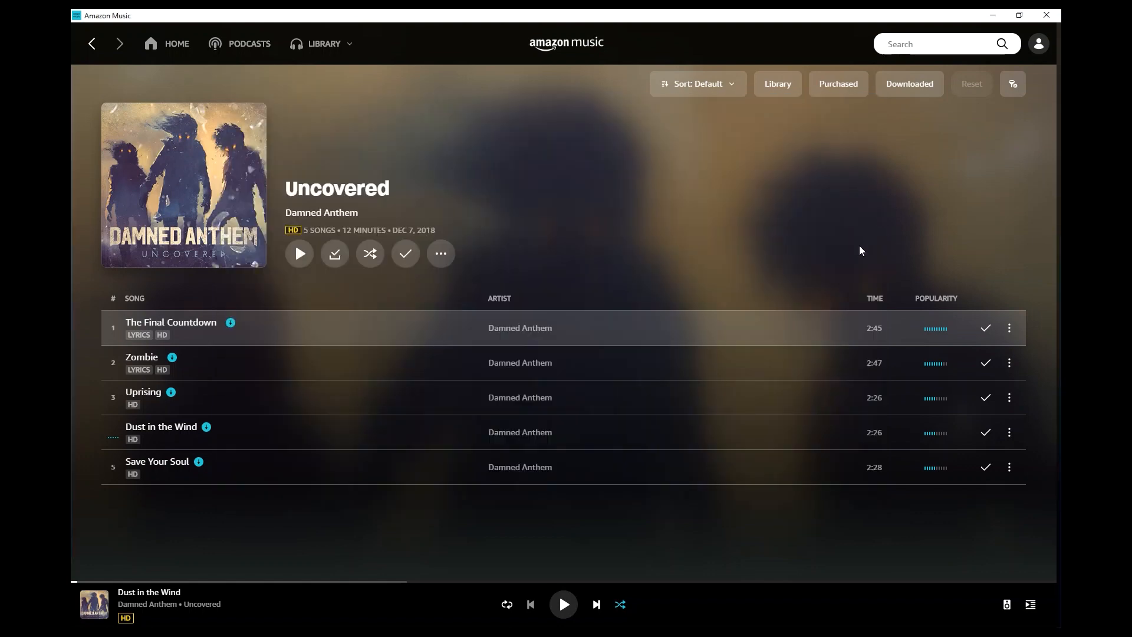
pyautogui.click(1008, 328)
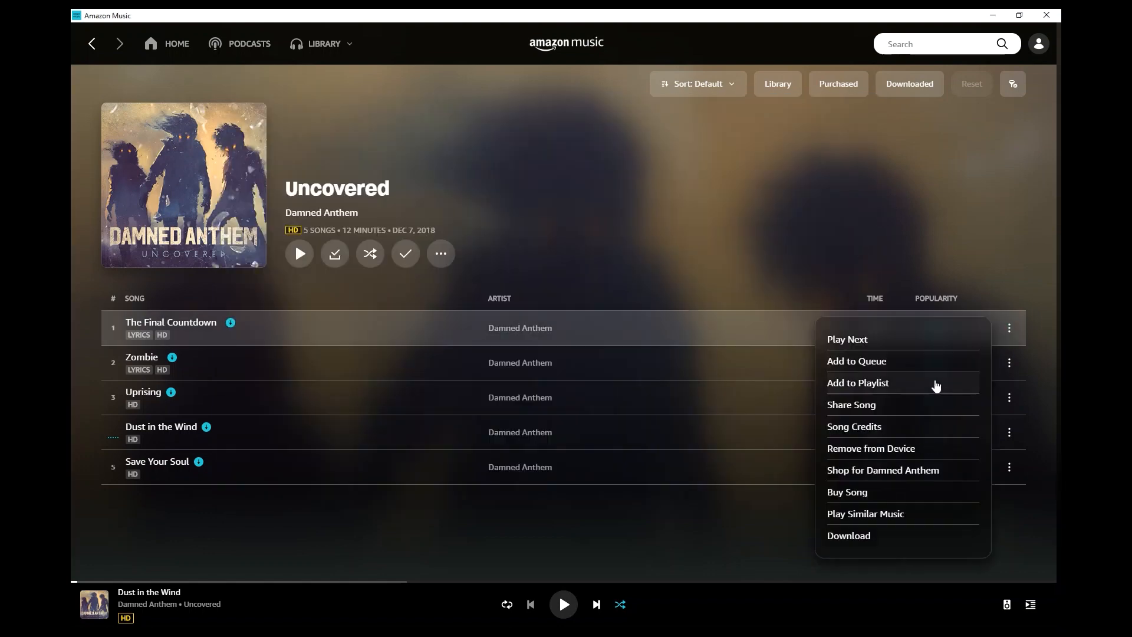
pyautogui.click(851, 404)
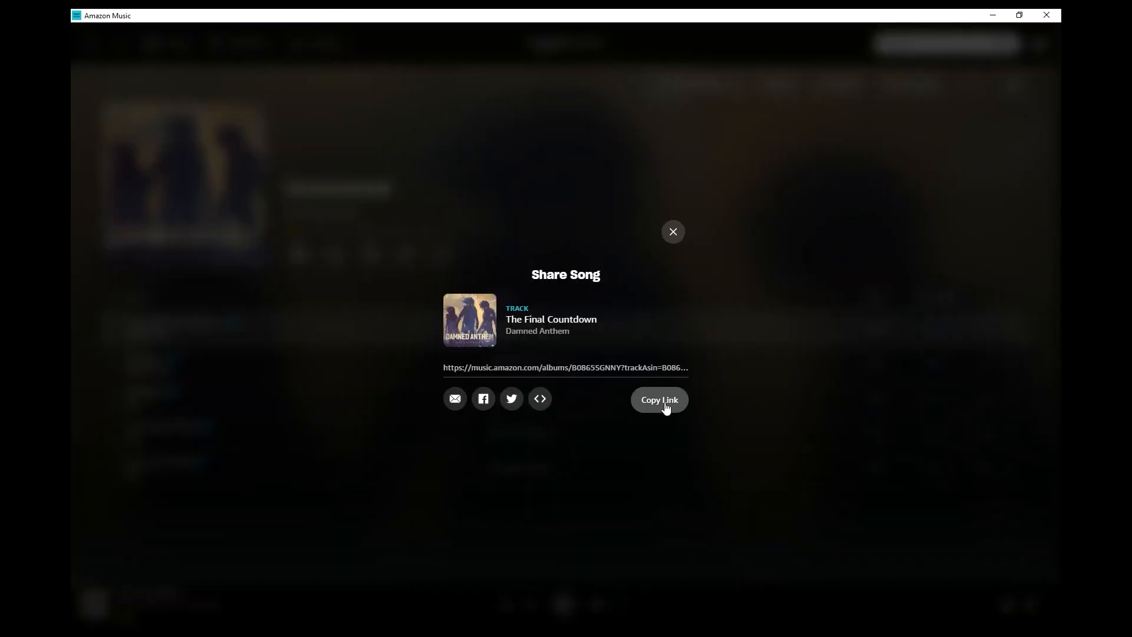
pyautogui.click(658, 400)
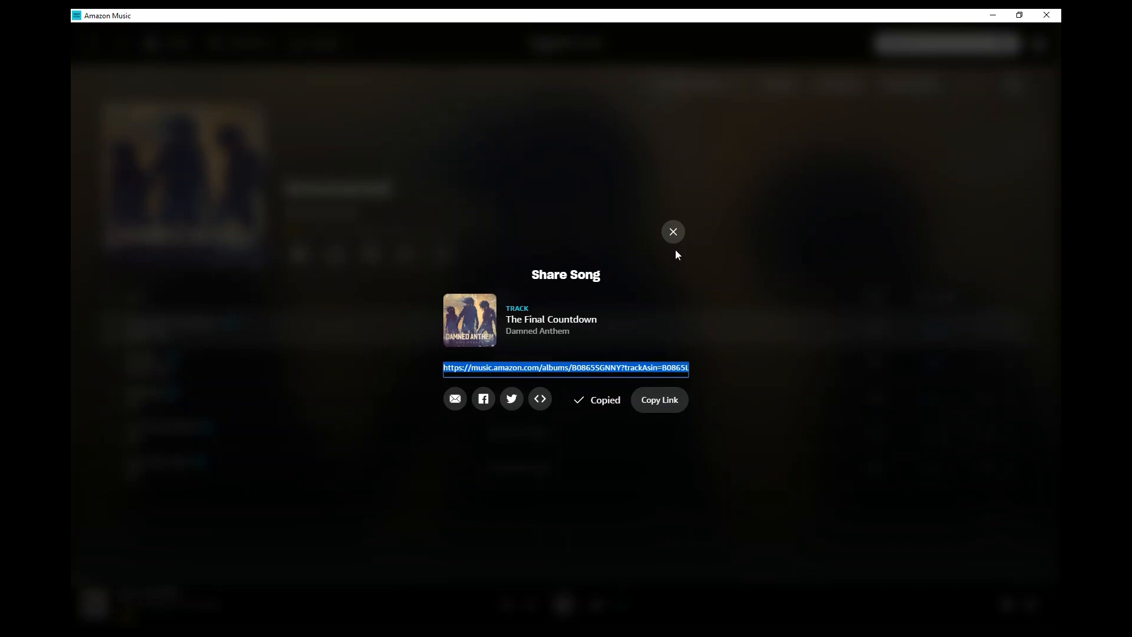
pyautogui.click(671, 232)
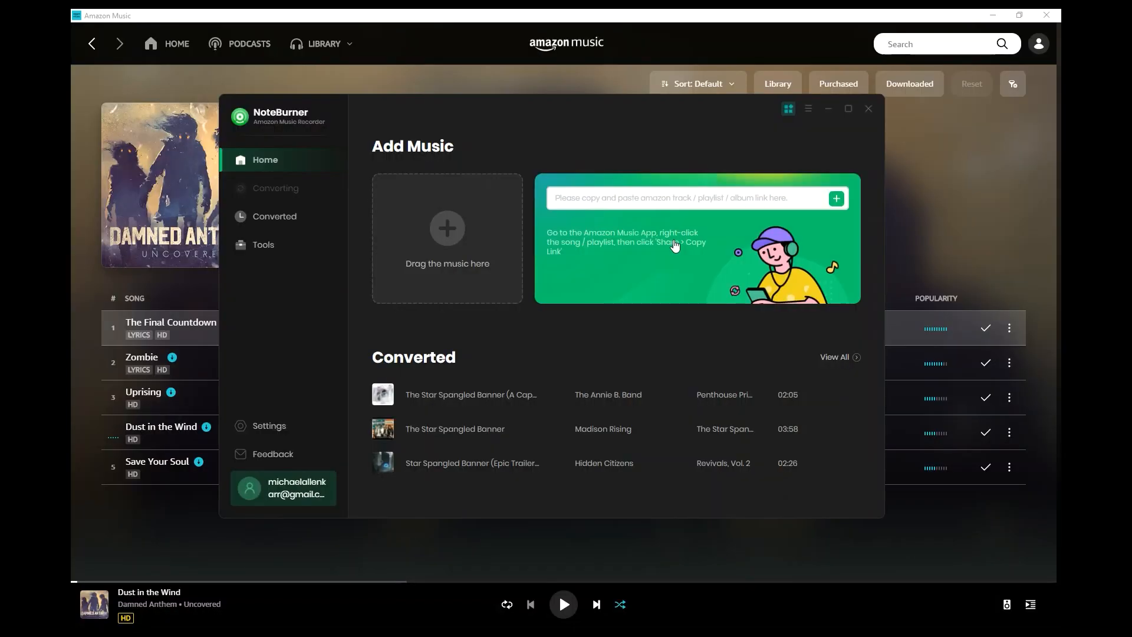
# Step: Paste the copied link and add The Final Countdown by Damned Anthem (02:45) to the conversion list
pyautogui.click(687, 198)
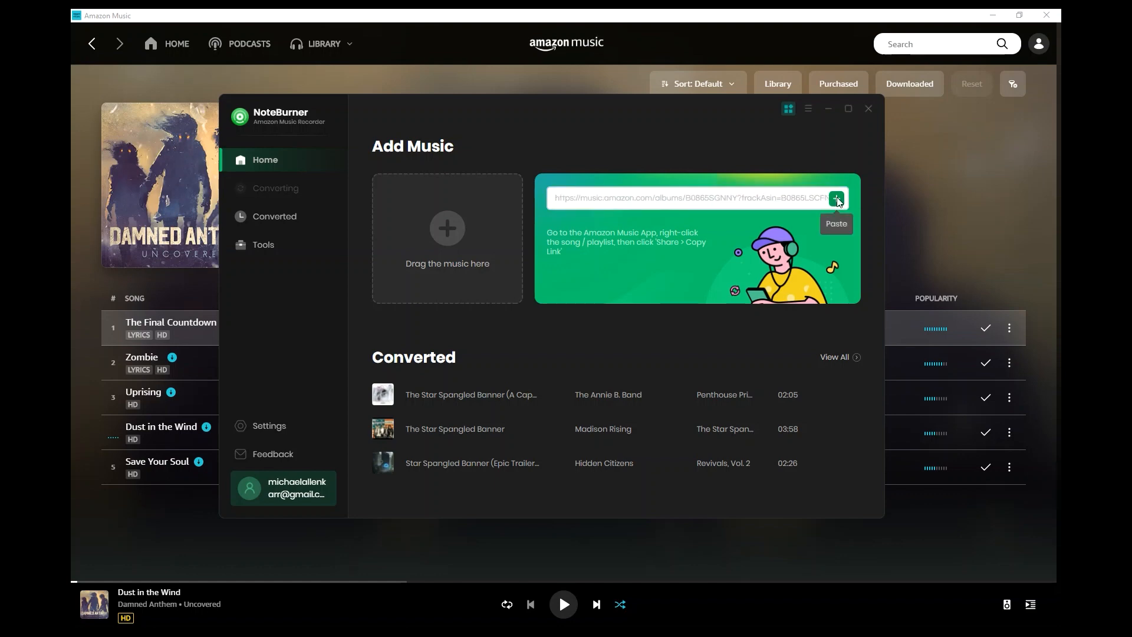
pyautogui.click(836, 198)
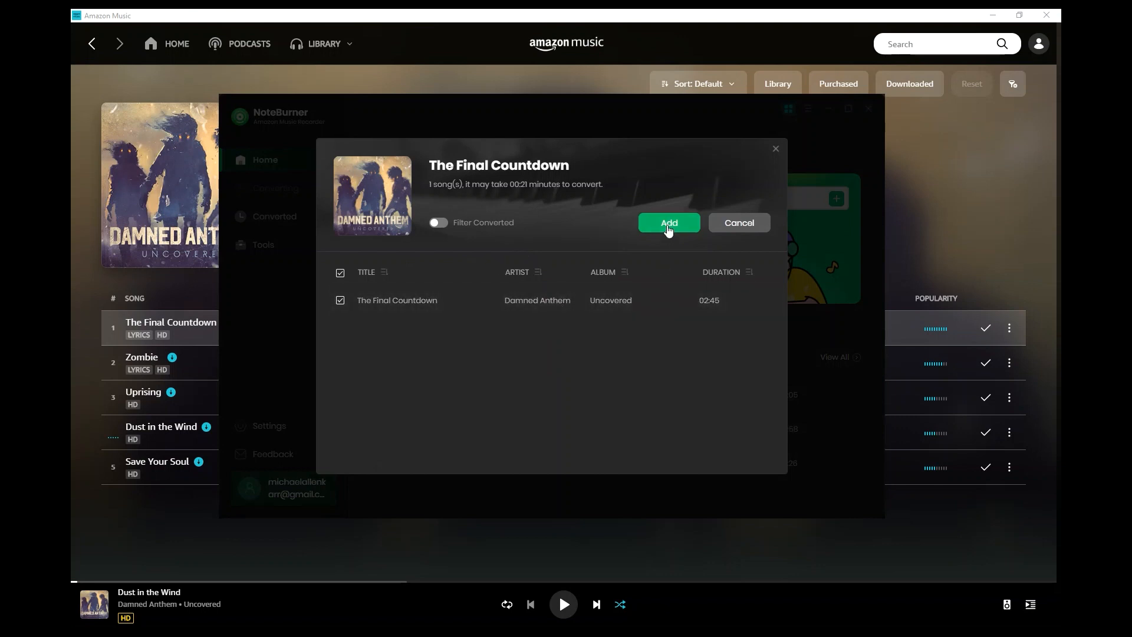
pyautogui.click(667, 222)
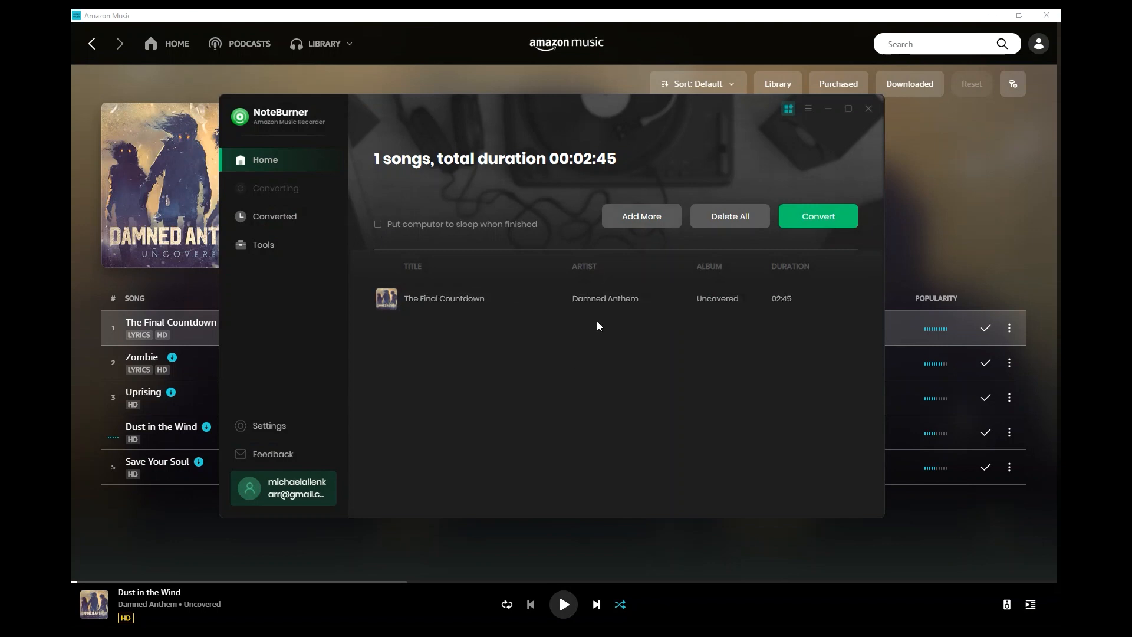
pyautogui.moveTo(818, 228)
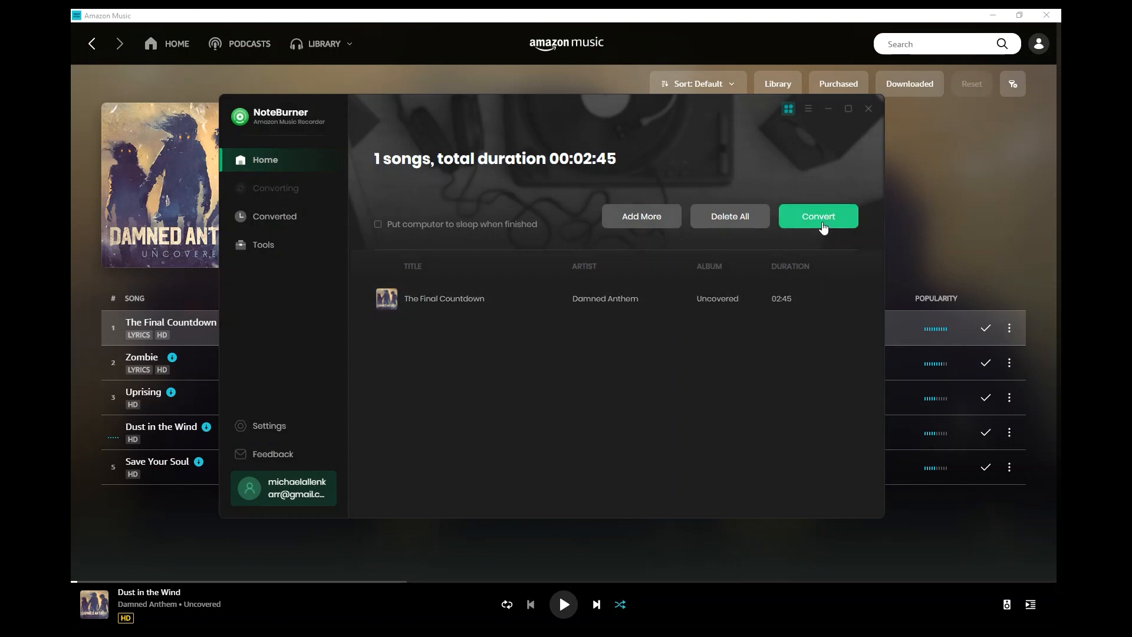
pyautogui.moveTo(670, 351)
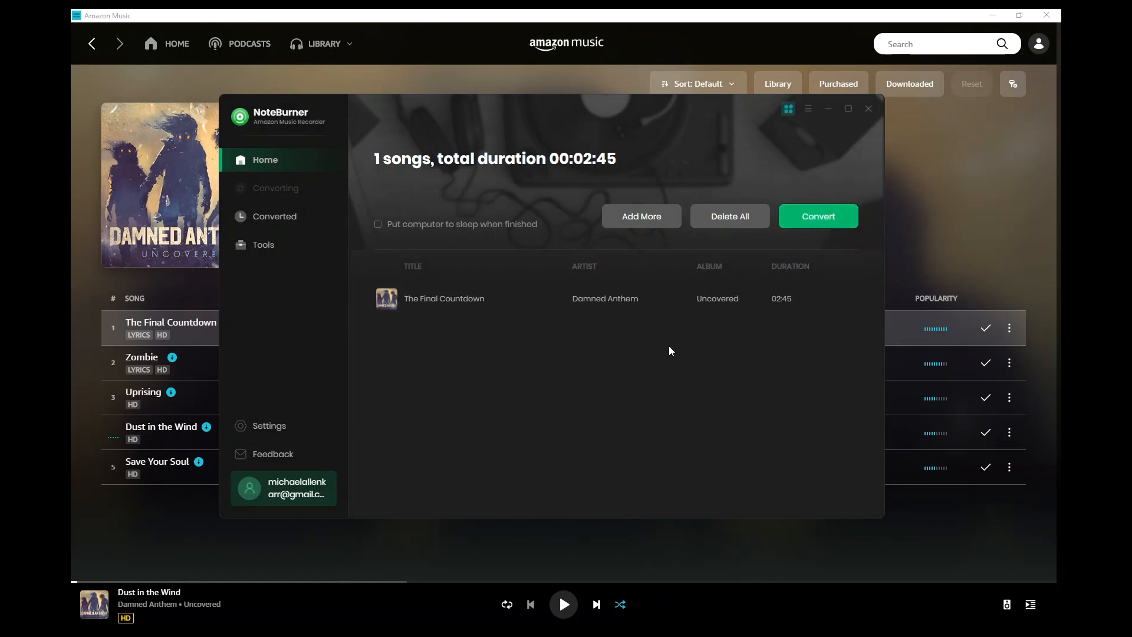
pyautogui.moveTo(660, 352)
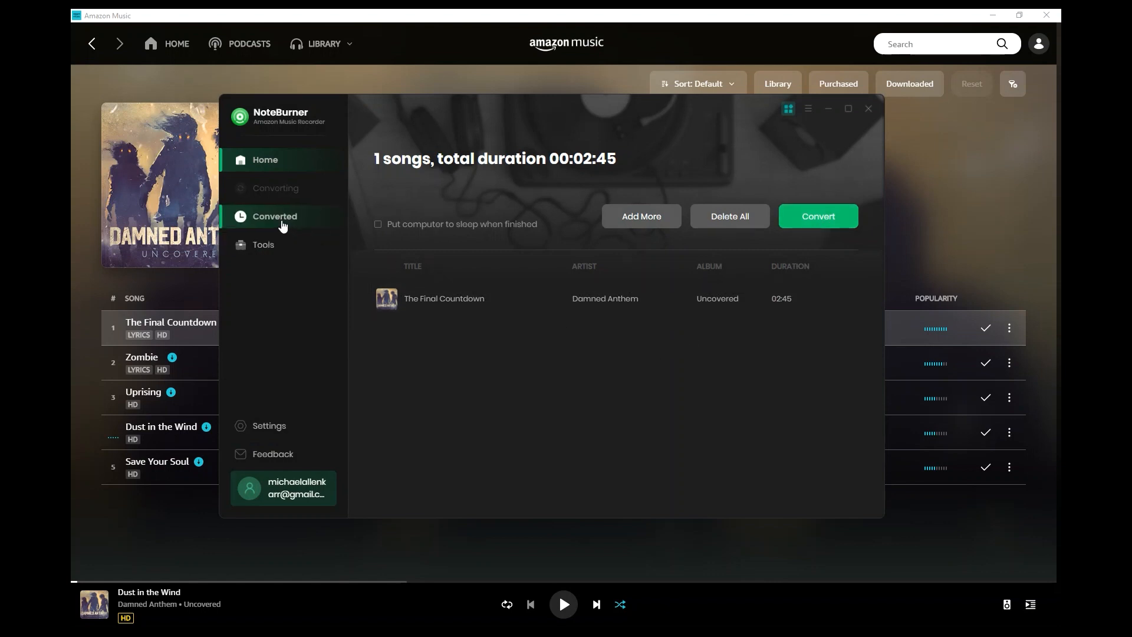
# Step: Show the Converted list and scroll to The Final Countdown by Damned Anthem (02:45)
pyautogui.click(275, 216)
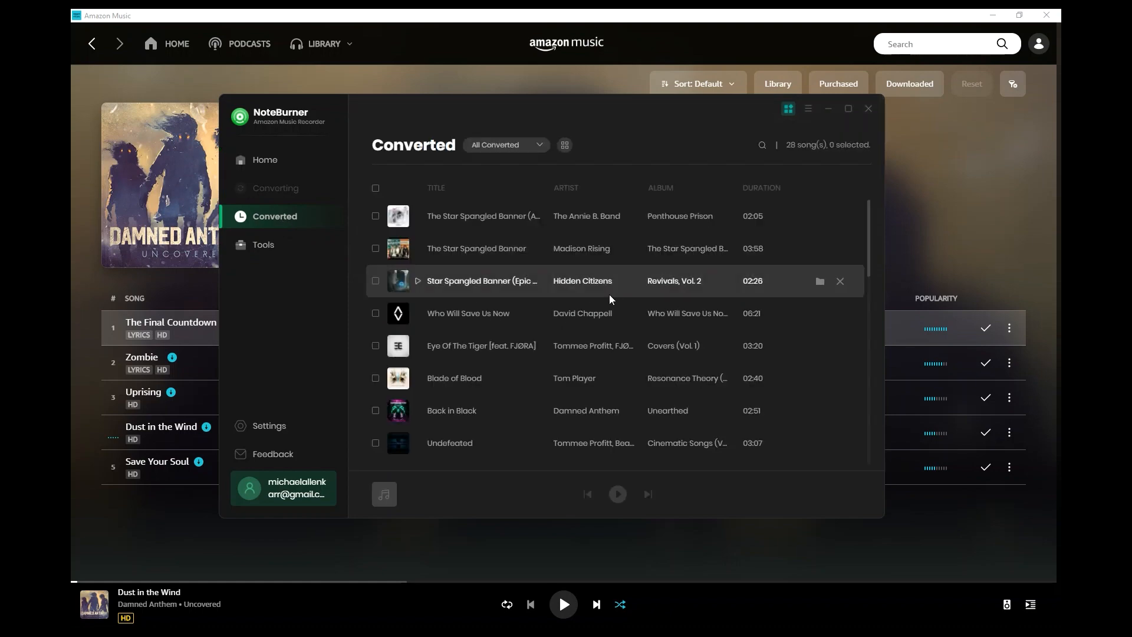
pyautogui.scroll(-3)
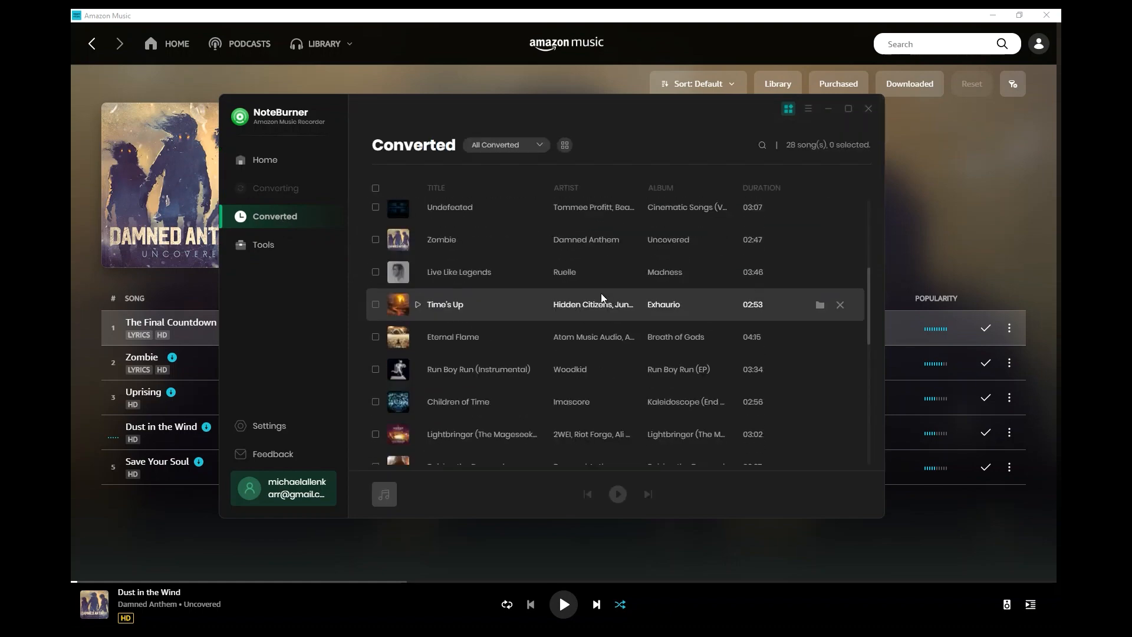
pyautogui.moveTo(536, 295)
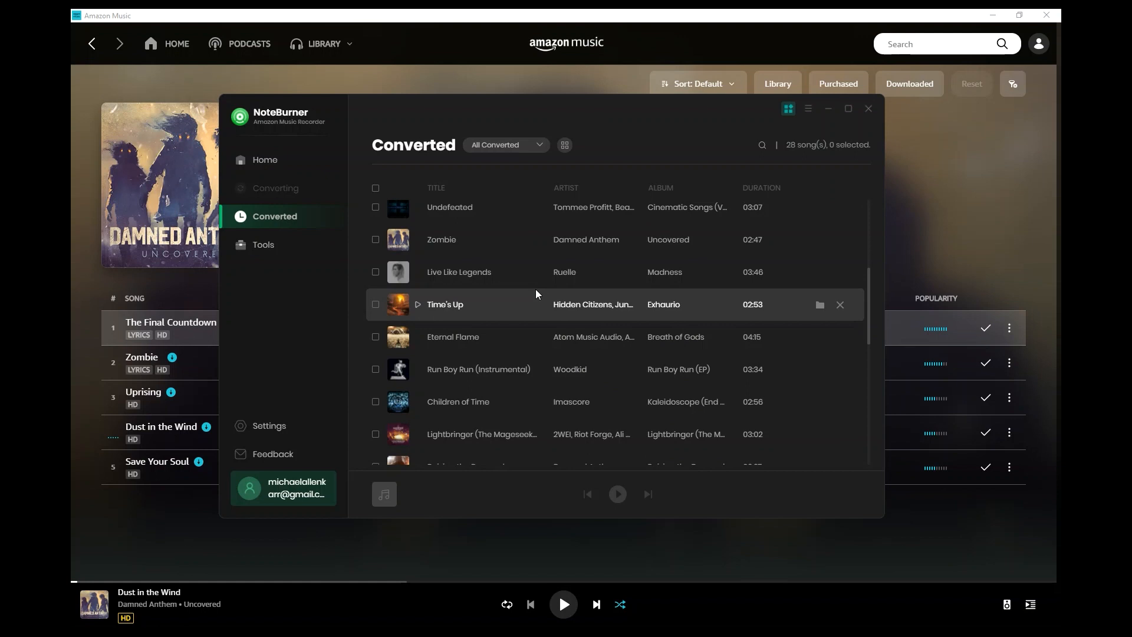
pyautogui.scroll(-3)
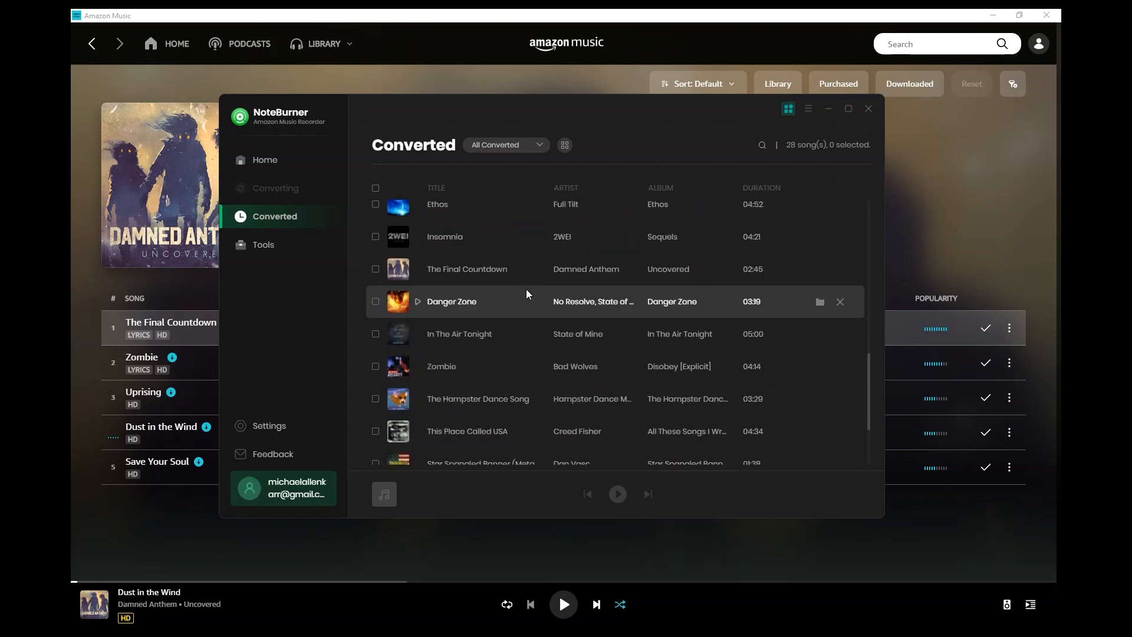
pyautogui.moveTo(818, 278)
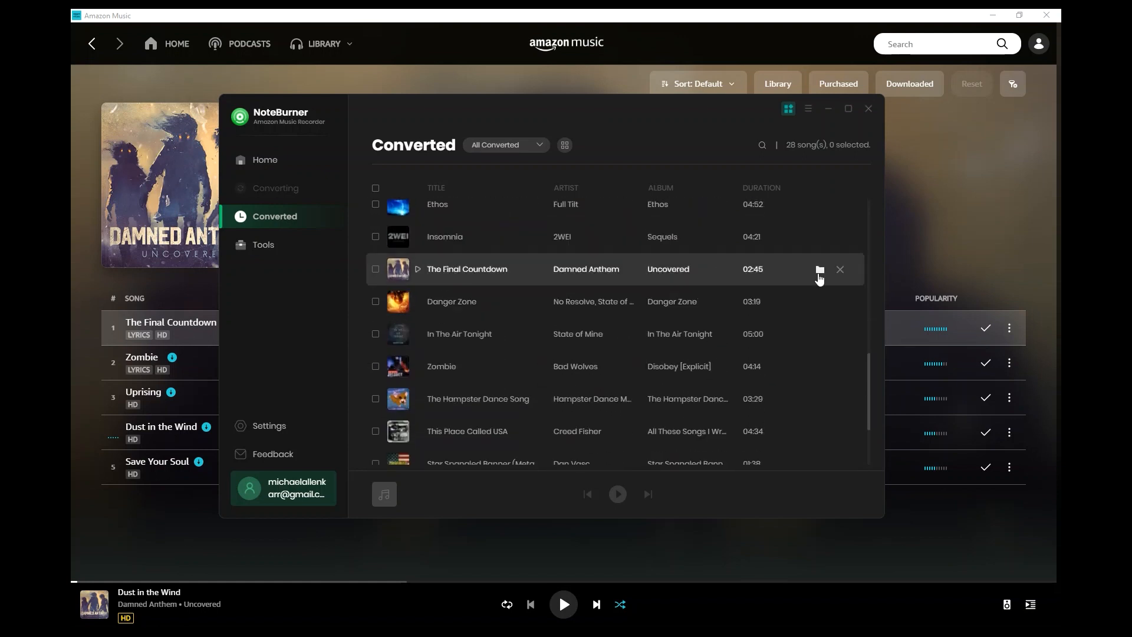
pyautogui.moveTo(818, 269)
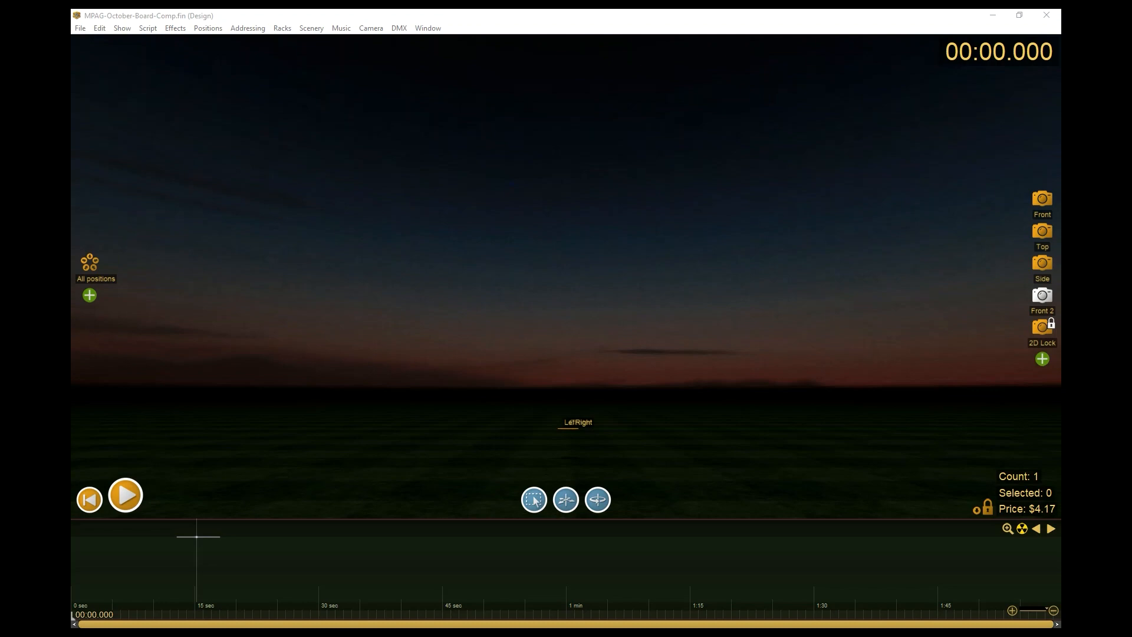
pyautogui.moveTo(361, 95)
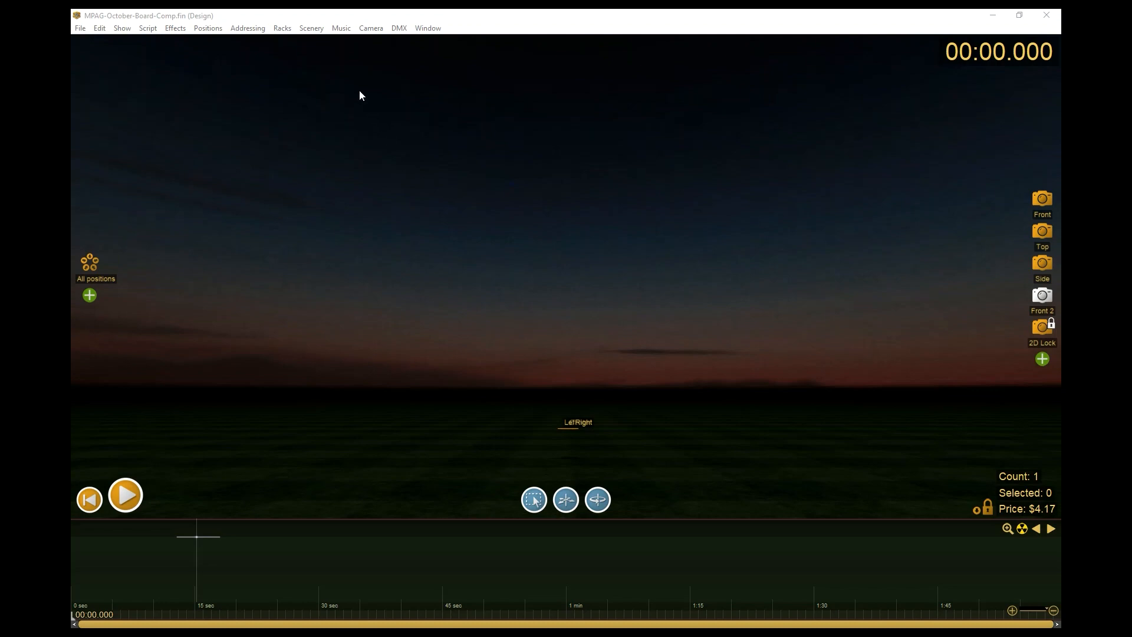
pyautogui.moveTo(339, 28)
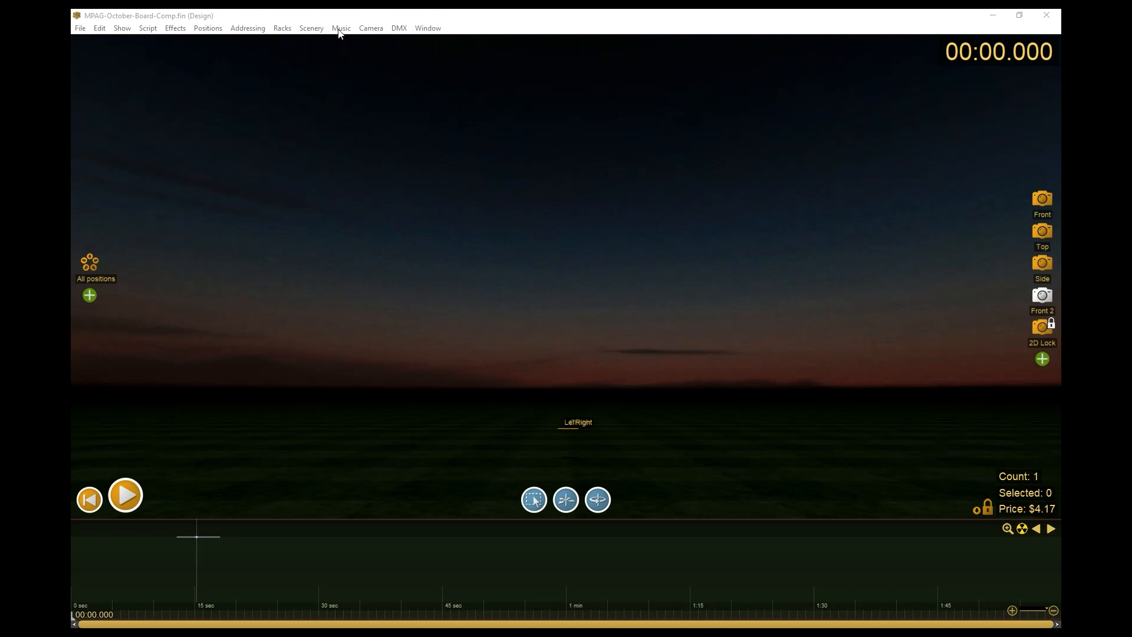
# Step: Add 01 The Final Countdown.mp3 from the Desktop as the show's song via Music > Add song
pyautogui.click(340, 27)
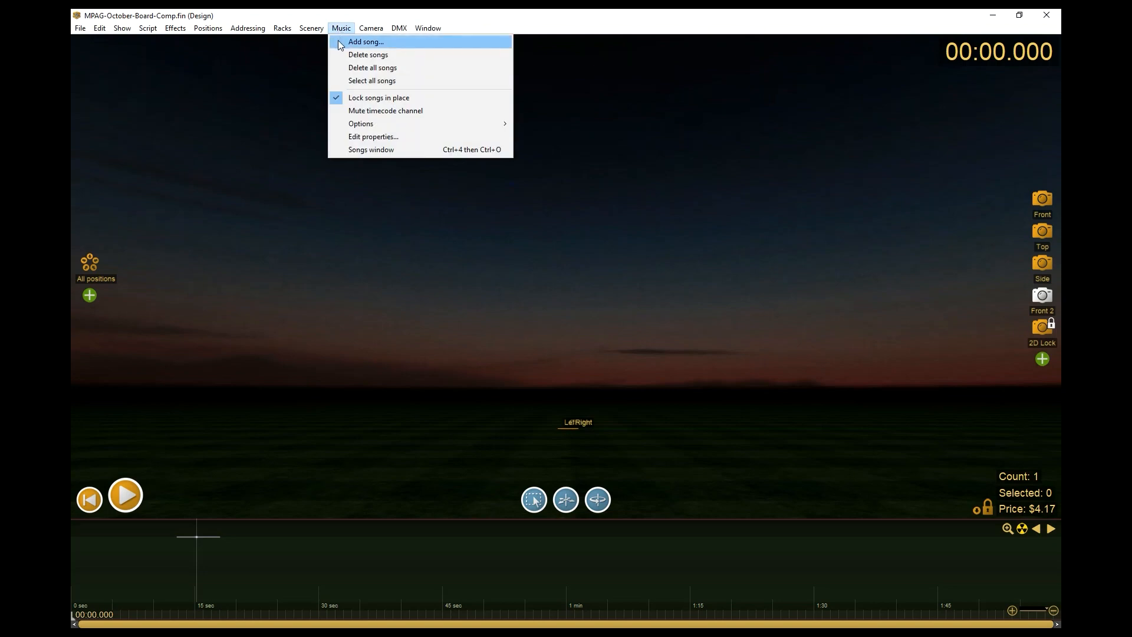
pyautogui.click(365, 41)
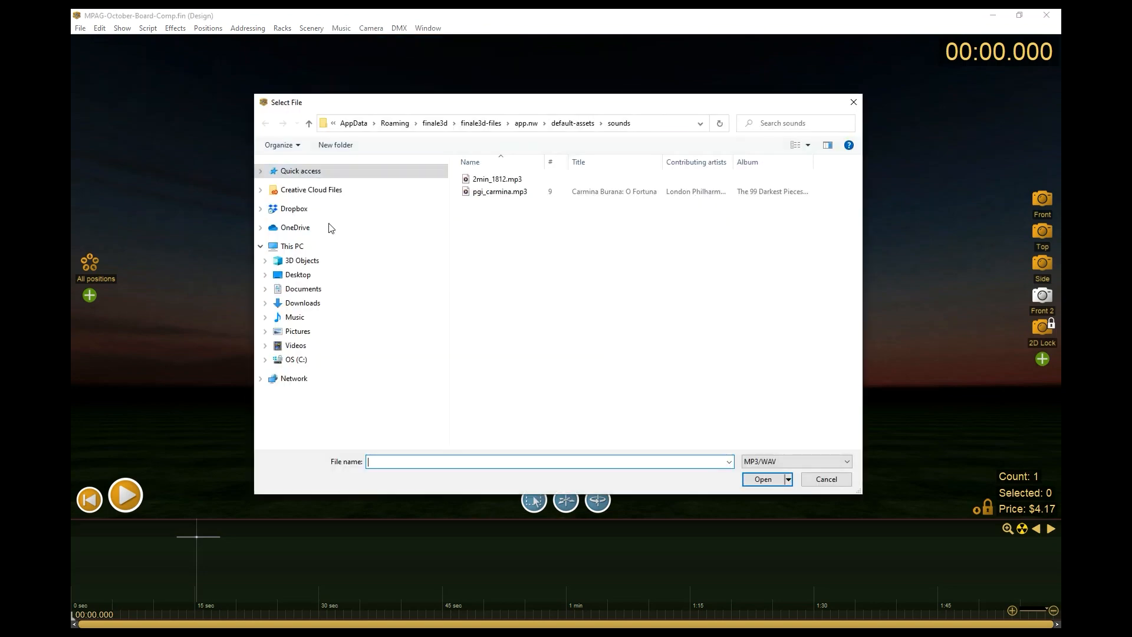
pyautogui.click(297, 275)
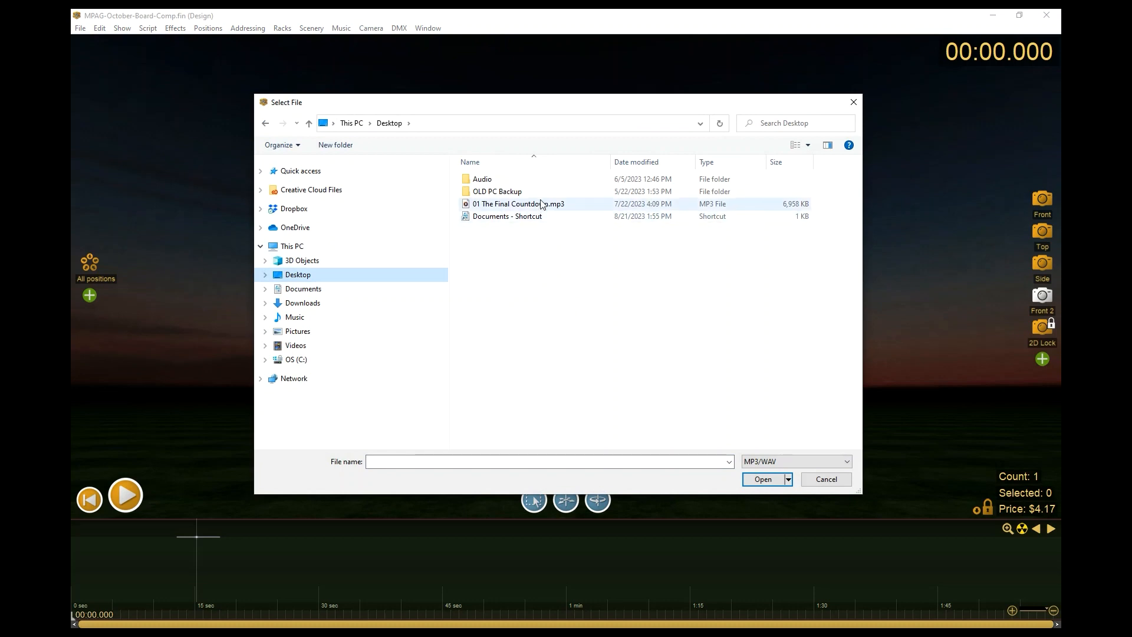
pyautogui.click(519, 204)
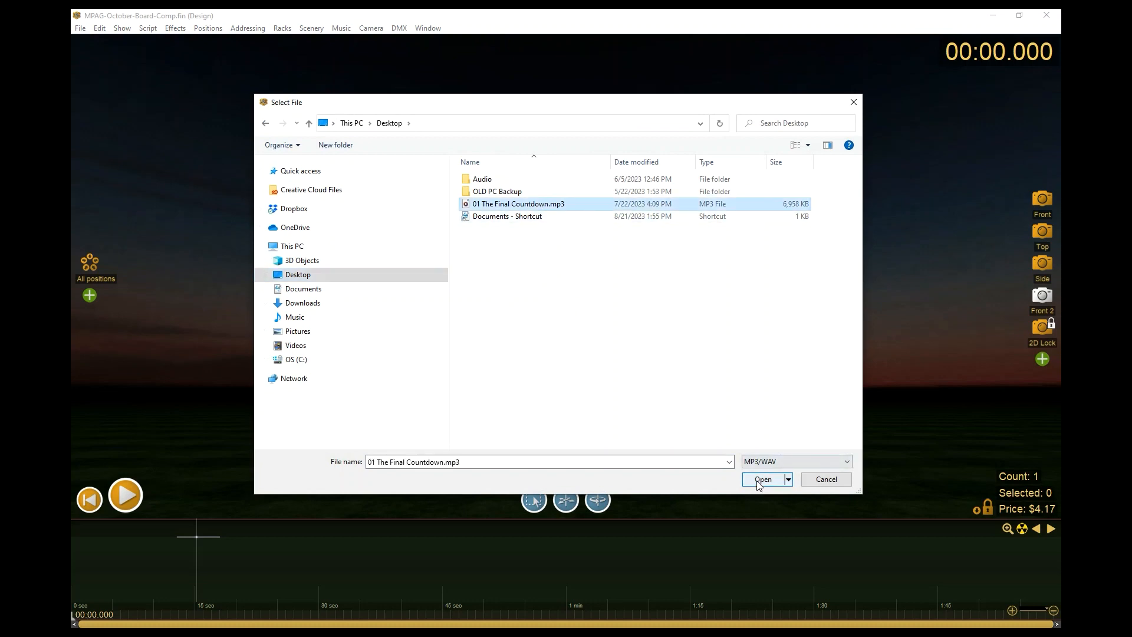
pyautogui.click(763, 478)
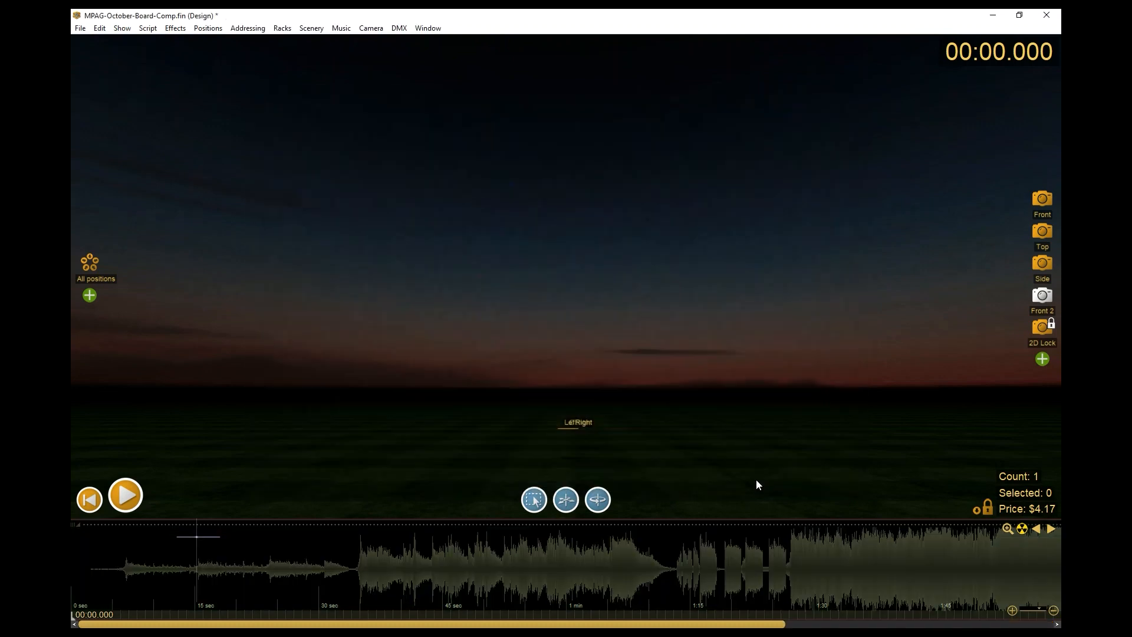
pyautogui.moveTo(577, 571)
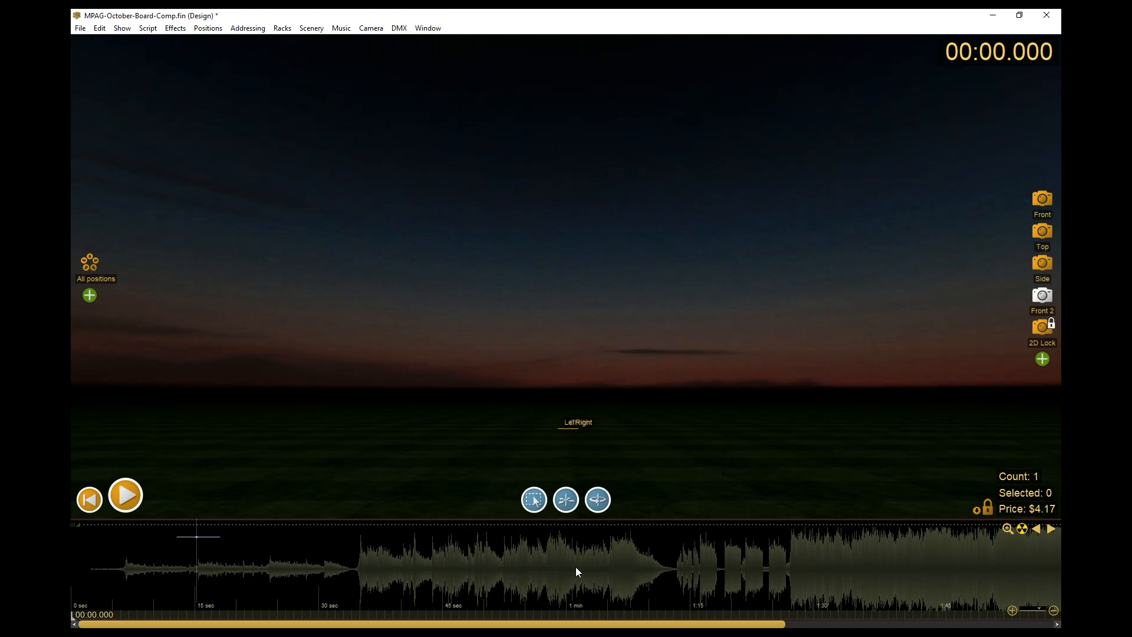
pyautogui.moveTo(134, 554)
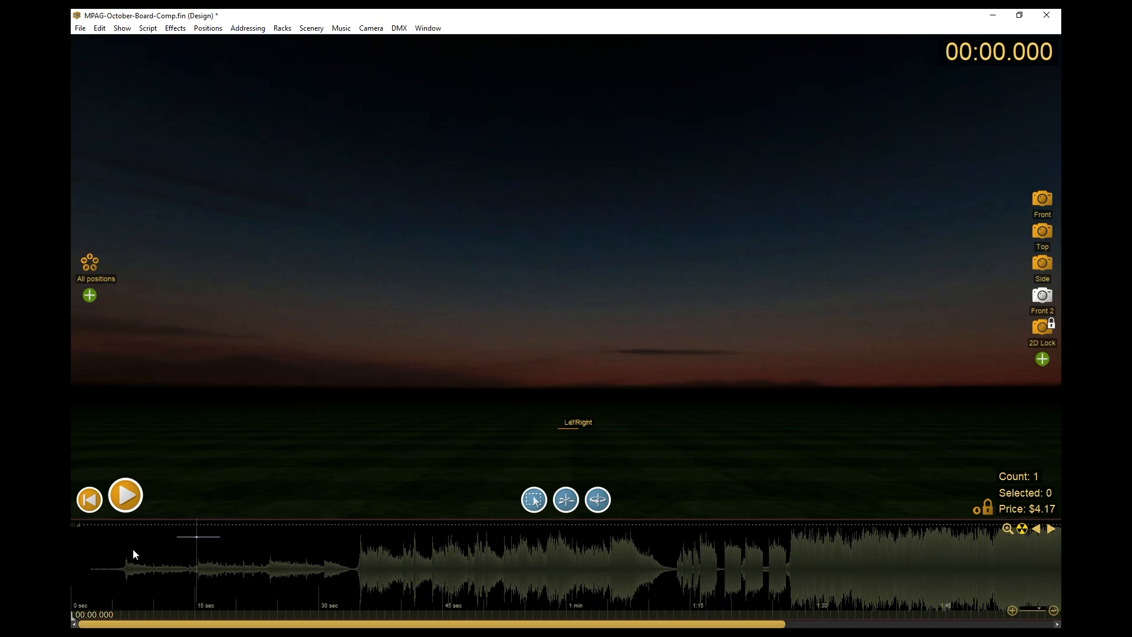
# Step: Use the Music menu to trim the song's quiet opening so the waveform starts earlier
pyautogui.click(340, 28)
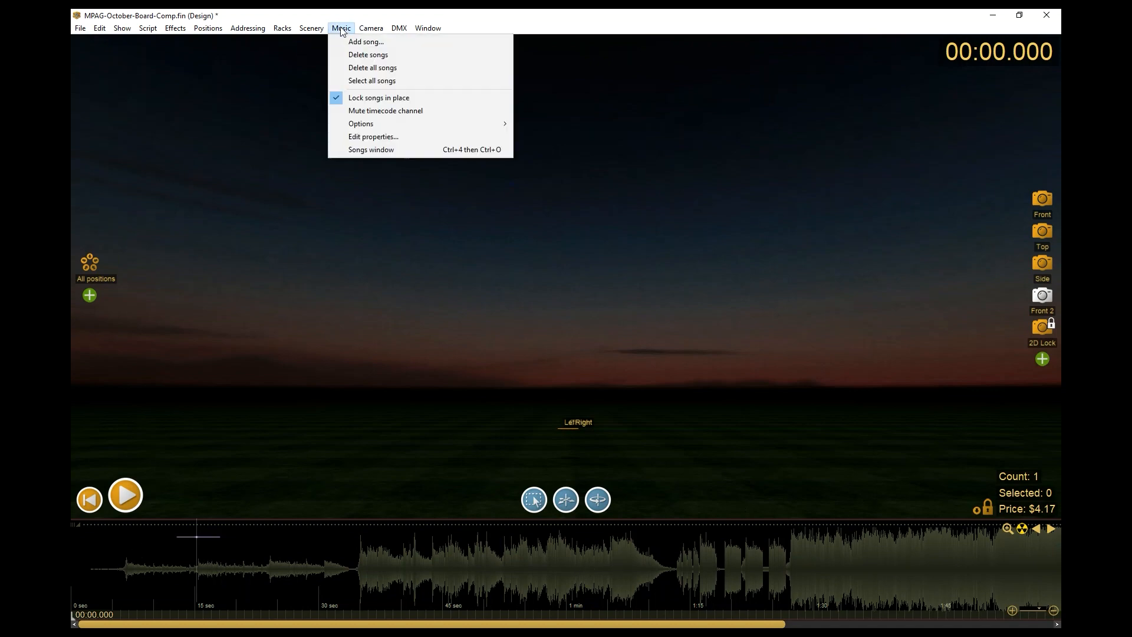
pyautogui.moveTo(411, 98)
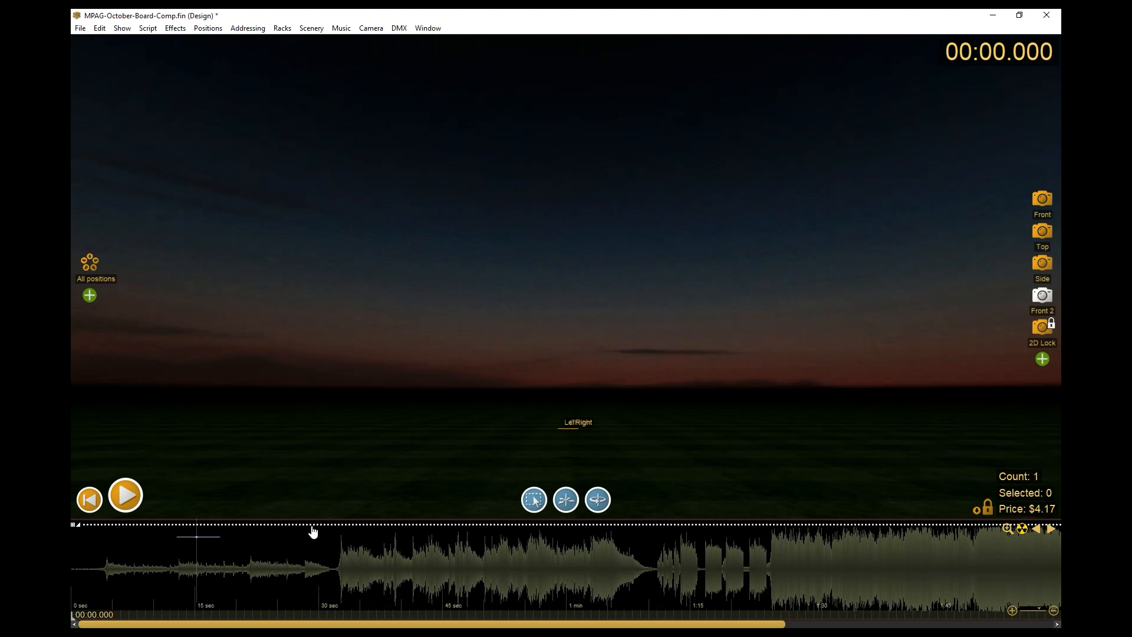
pyautogui.moveTo(105, 580)
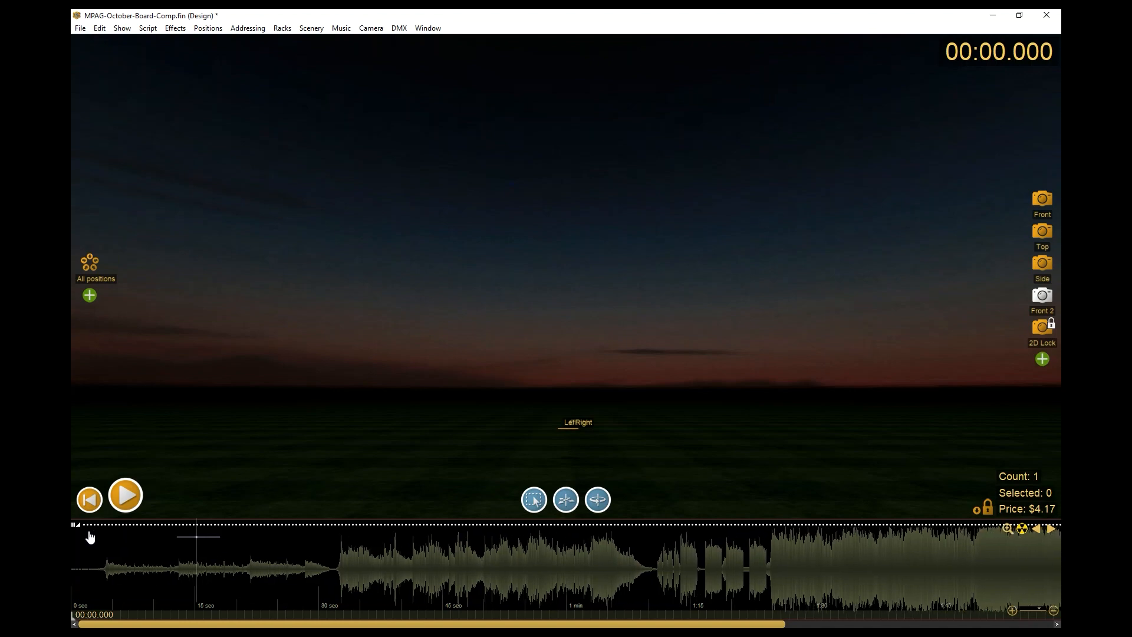
pyautogui.moveTo(391, 20)
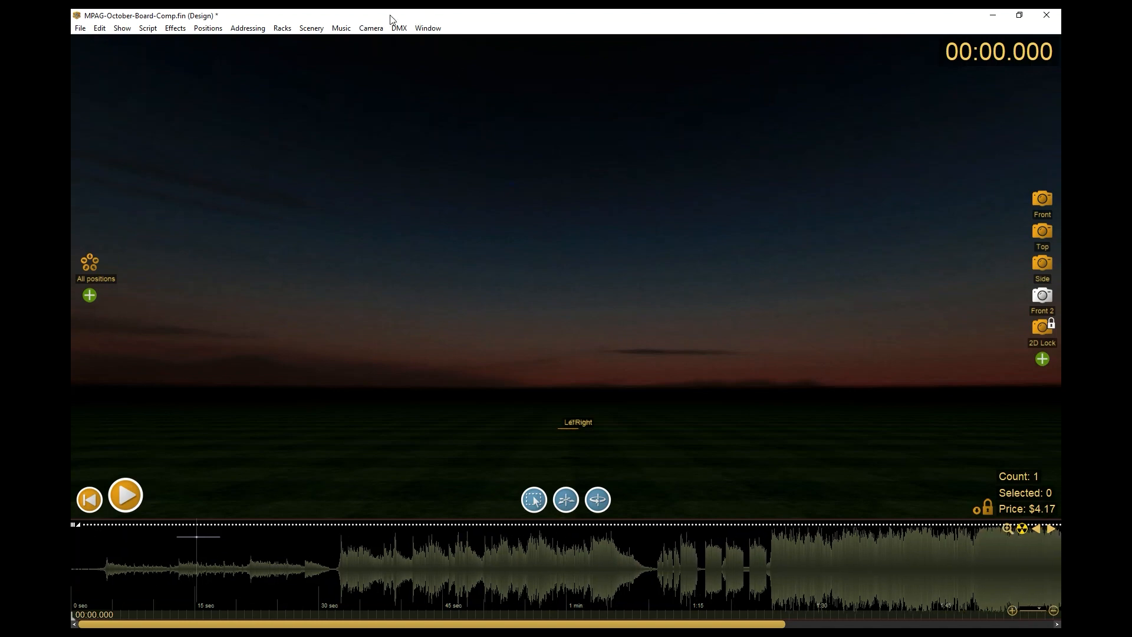
pyautogui.click(340, 27)
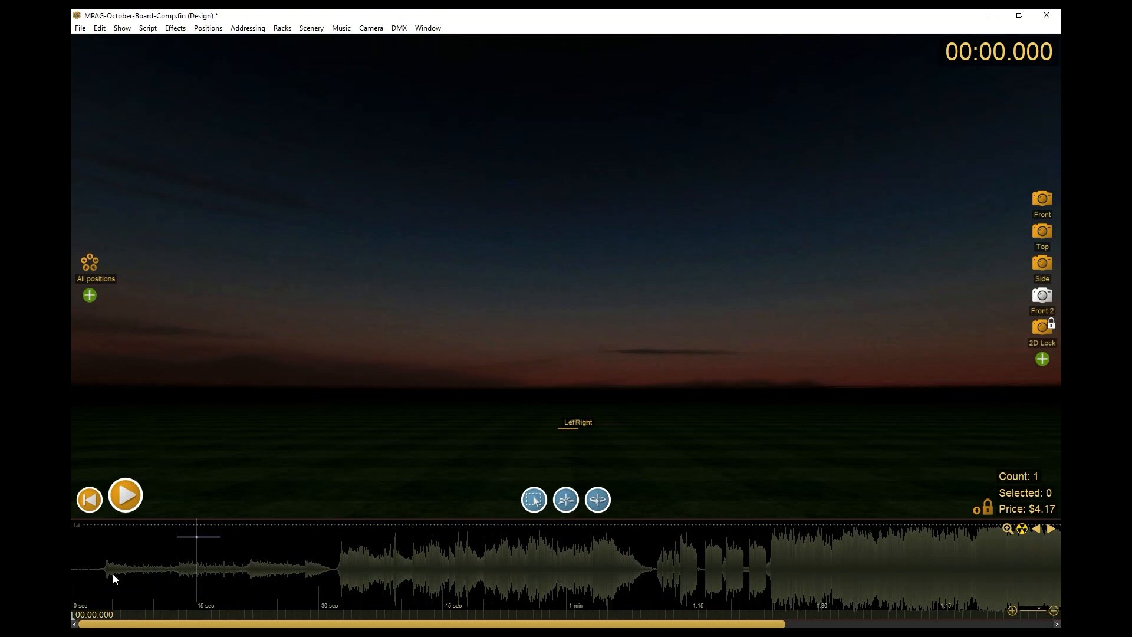
pyautogui.moveTo(349, 555)
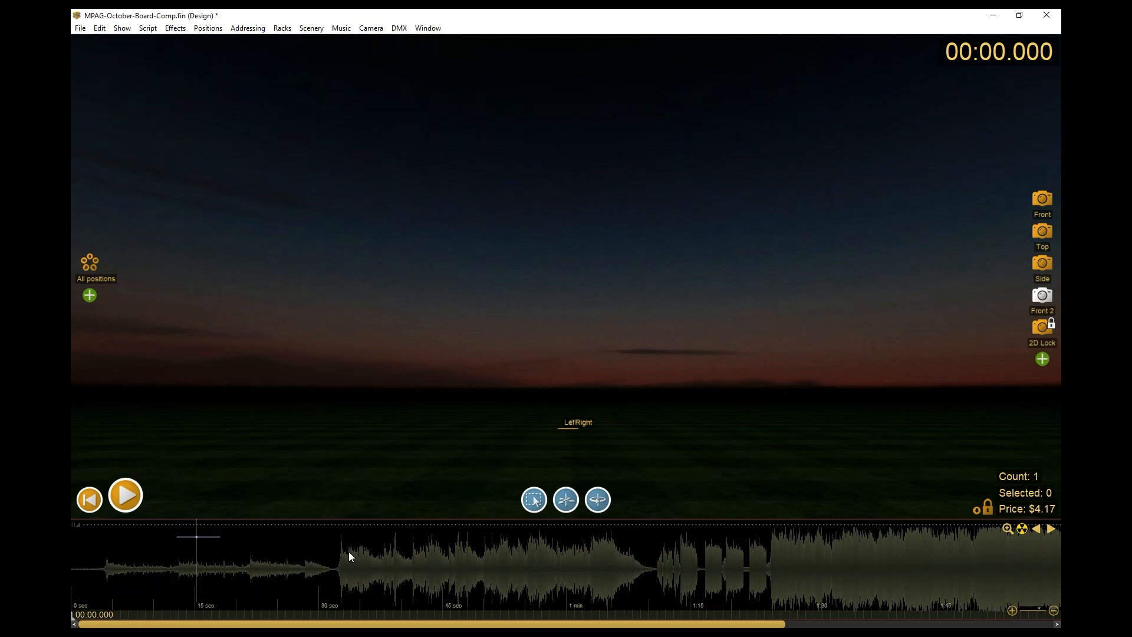
pyautogui.moveTo(204, 575)
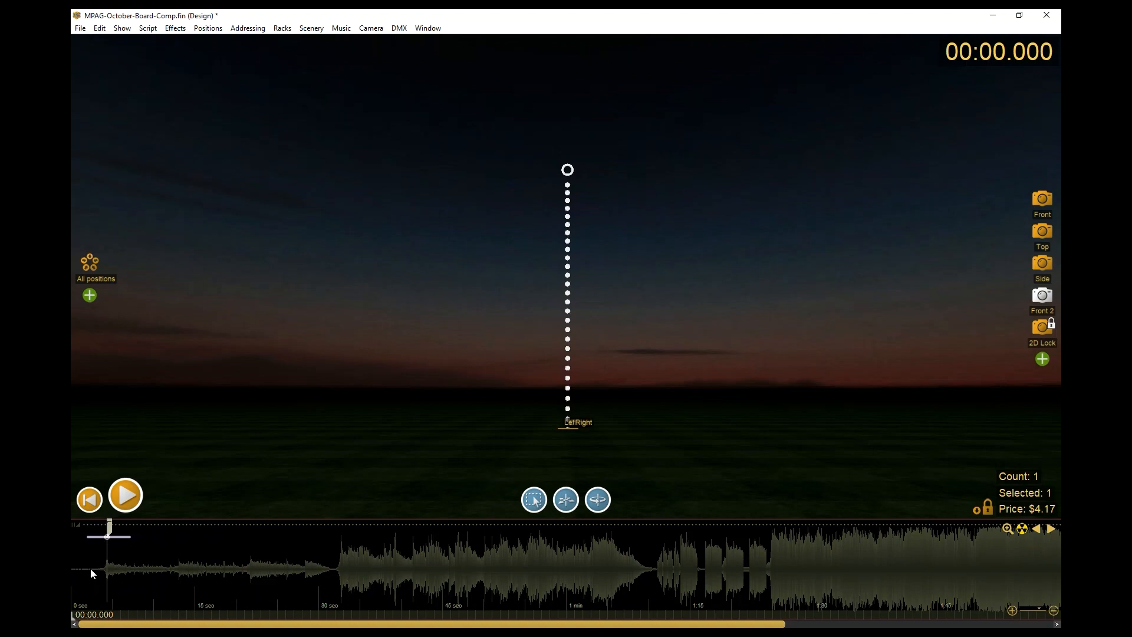
# Step: Play back the show with the firework placed near 3 seconds on the timeline
pyautogui.click(125, 494)
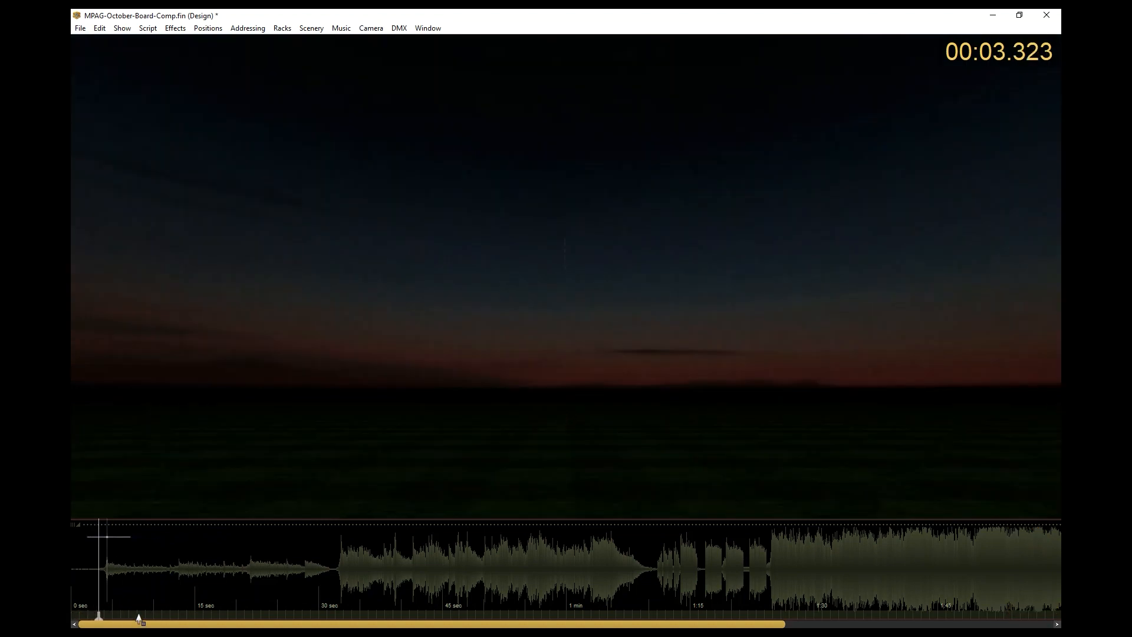